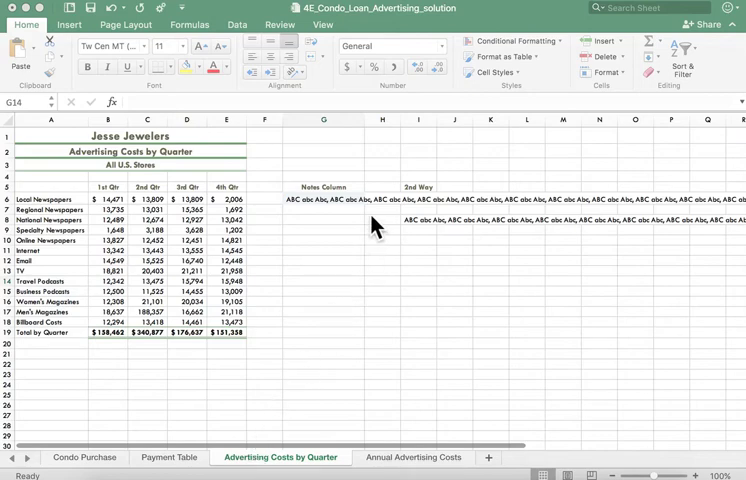
mouse_move(349, 189)
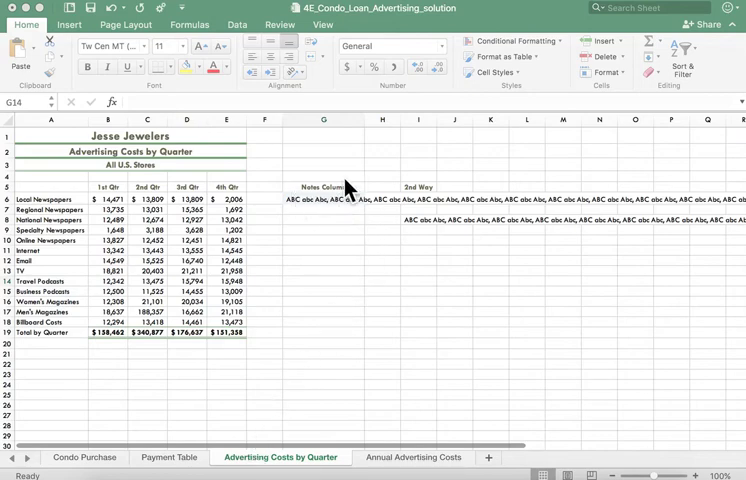
mouse_move(460, 228)
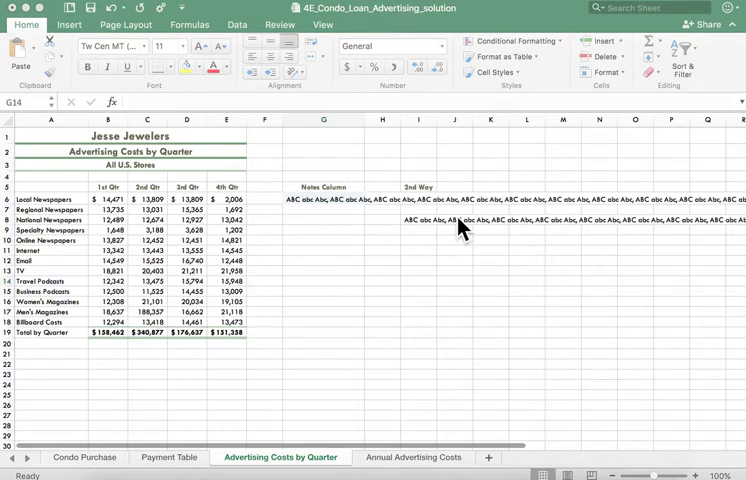
Enter a value in empty H6 so G6's long note is truncated at column G's edge
left_click(323, 280)
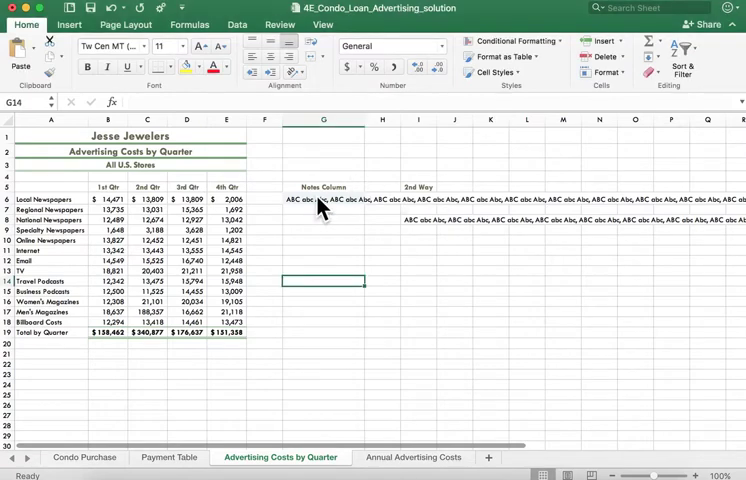
left_click(323, 199)
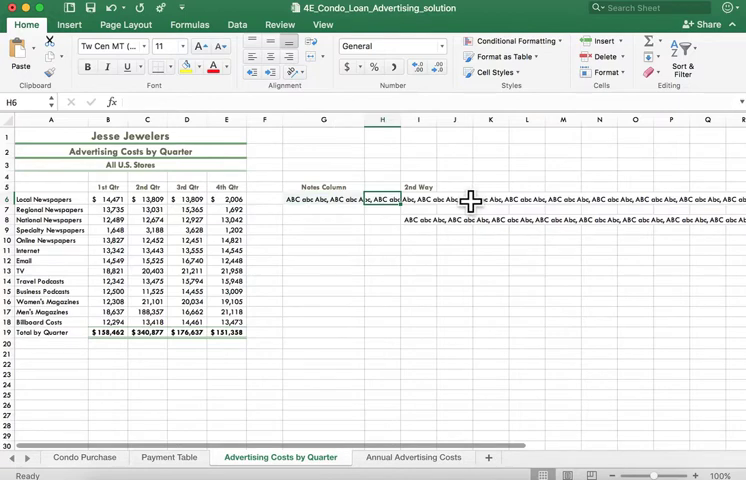
mouse_move(383, 200)
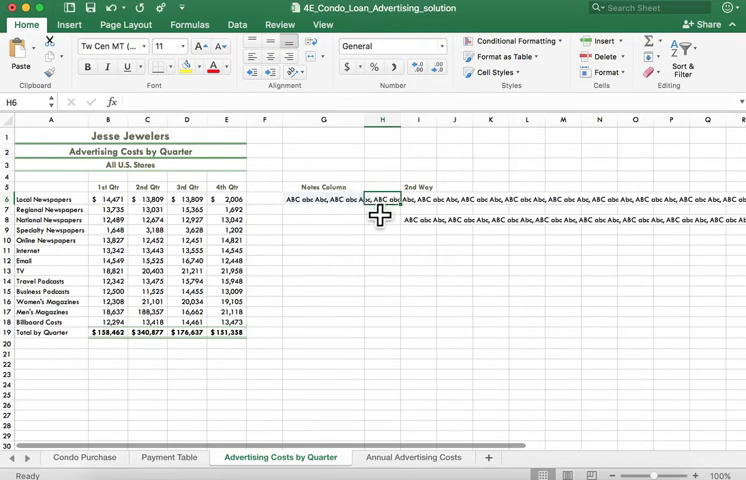
left_click(187, 119)
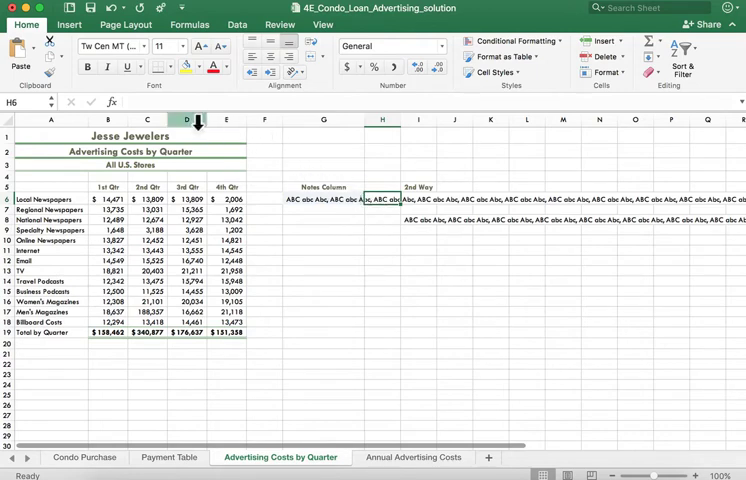
mouse_move(575, 197)
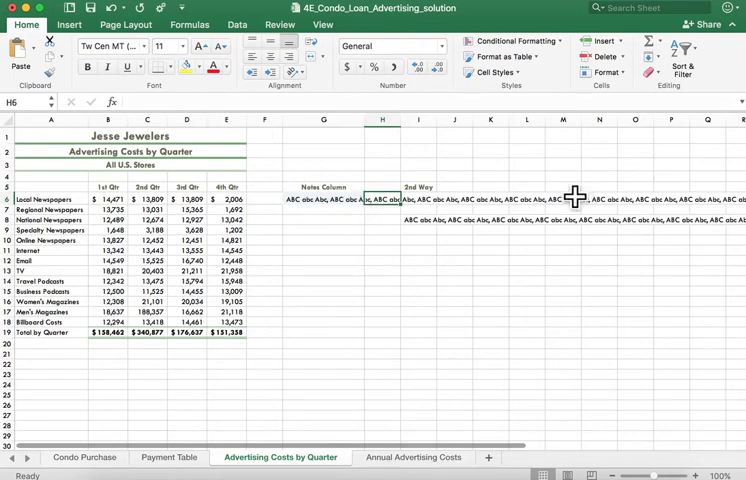
mouse_move(505, 215)
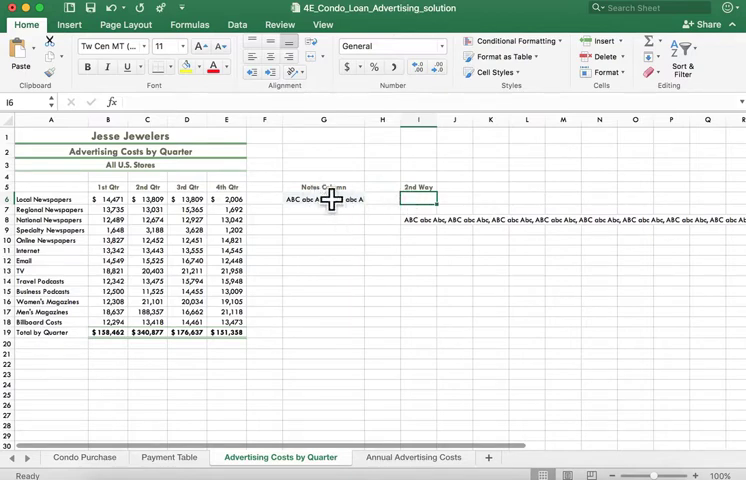
left_click(323, 199)
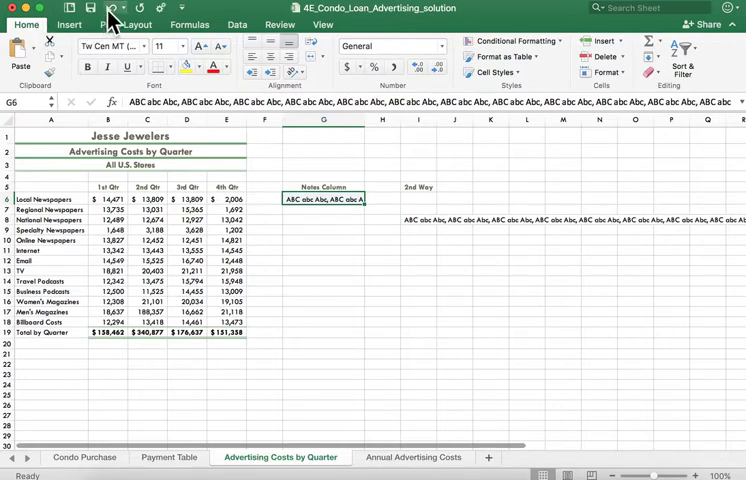
Undo the H6 entry and apply Wrap Text to column G, checking G6's note
left_click(381, 199)
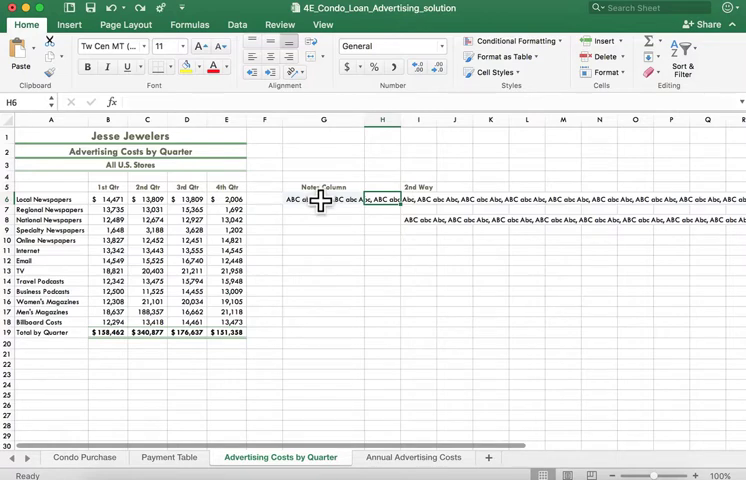
left_click(322, 198)
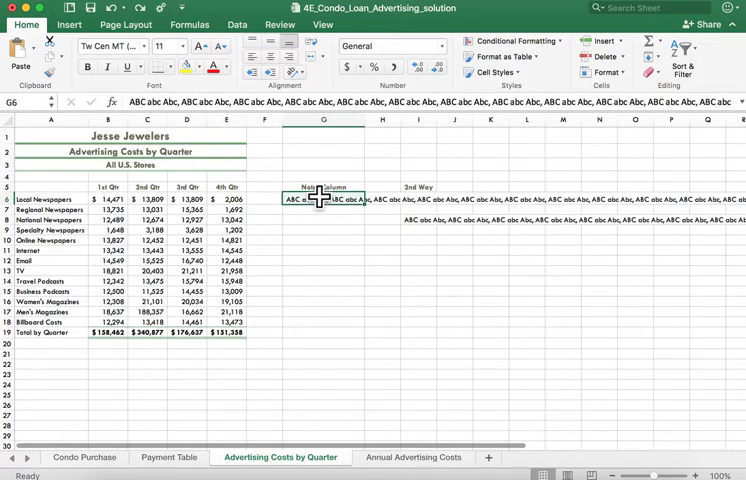
left_click(322, 120)
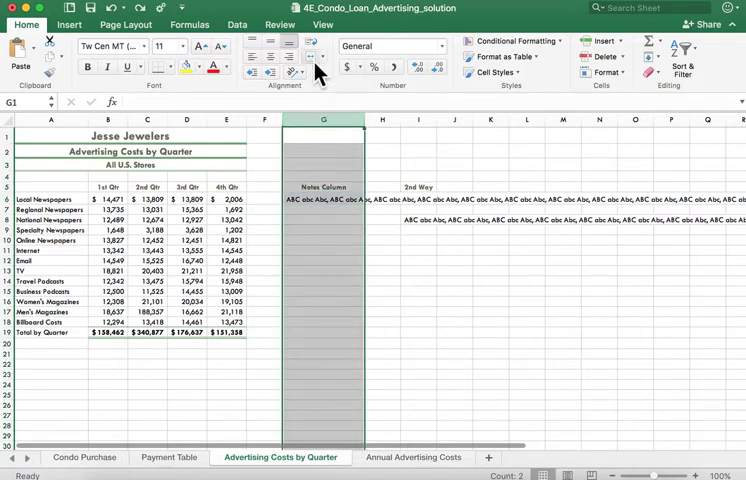
mouse_move(311, 56)
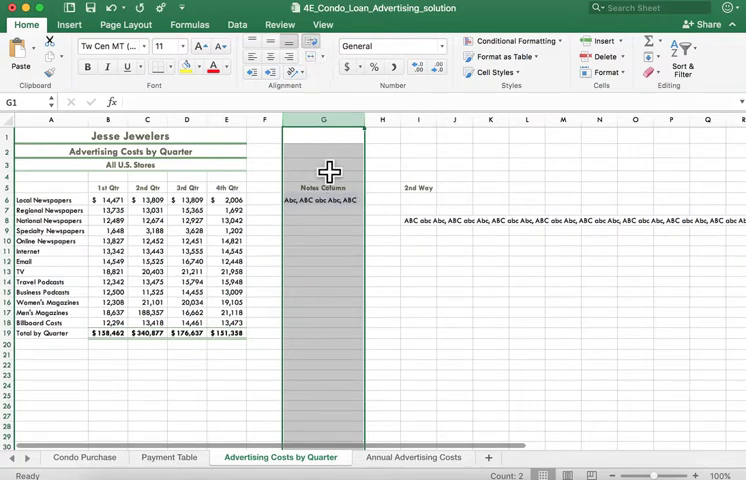
left_click(322, 199)
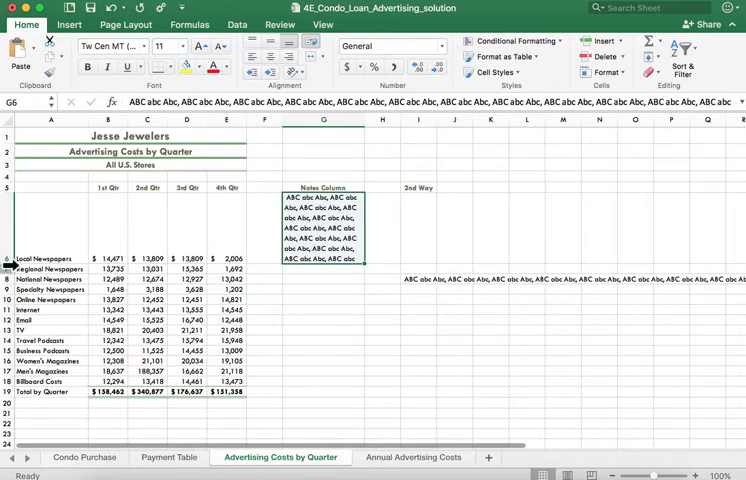
Drag row 6's bottom border down to show more of G6's wrapped note
left_click_drag(10, 250, 10, 258)
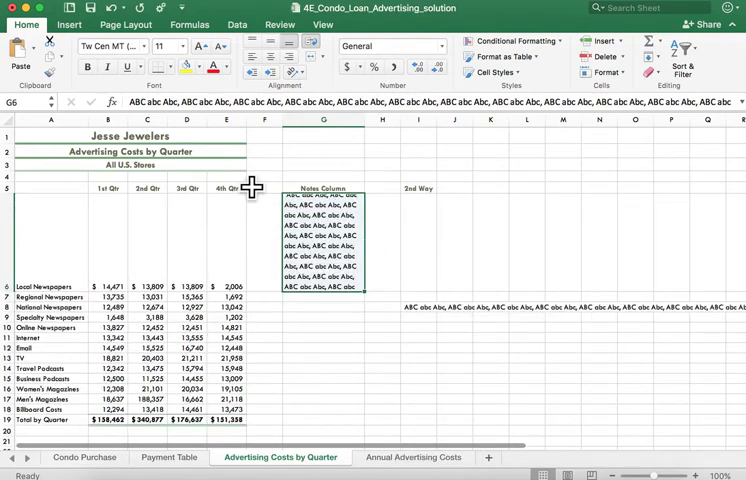
mouse_move(315, 220)
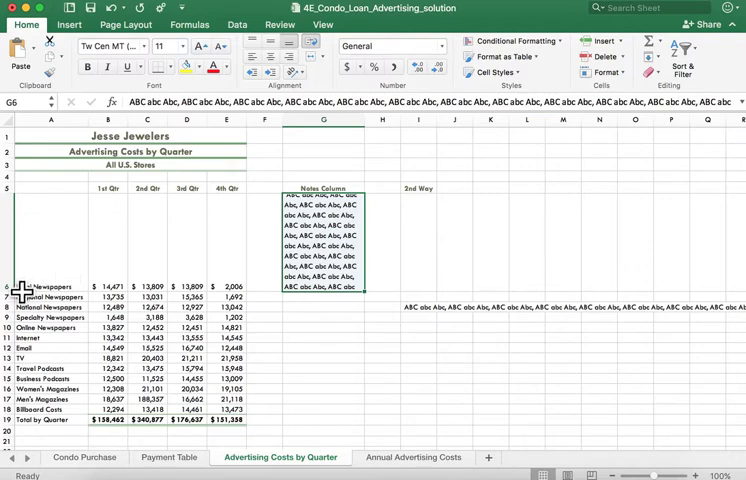
mouse_move(420, 190)
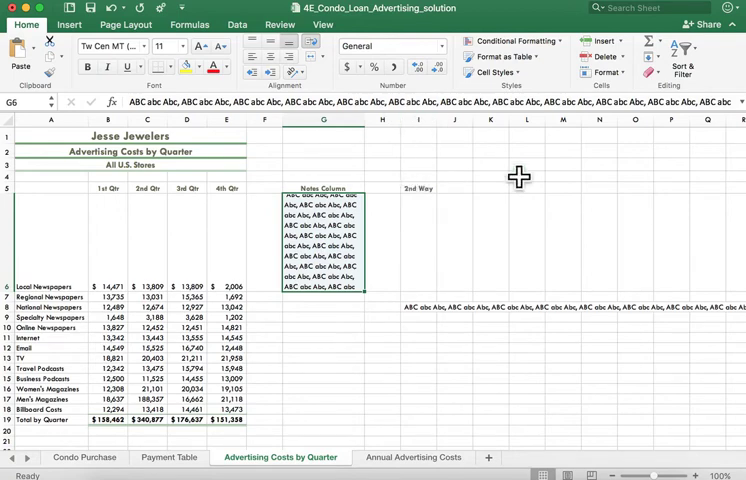
Select column I, which holds row 8's overflowing note, and hide it
left_click(419, 306)
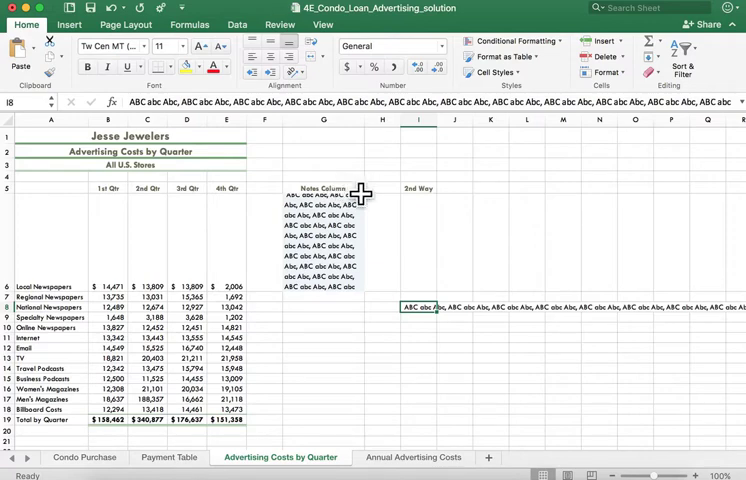
mouse_move(610, 239)
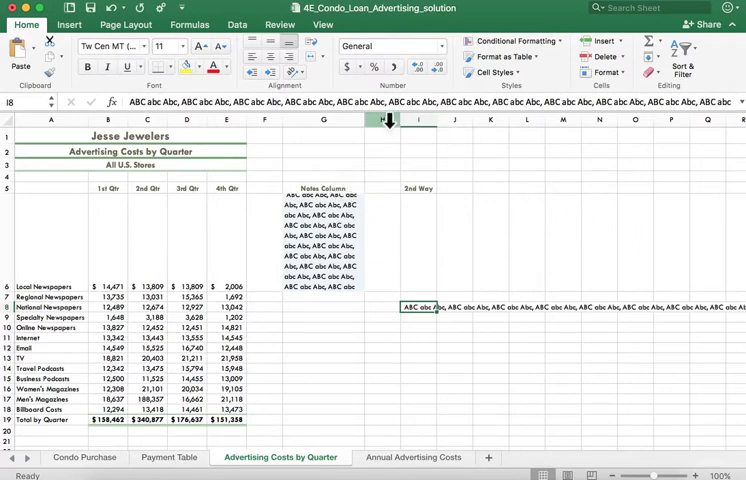
left_click(389, 120)
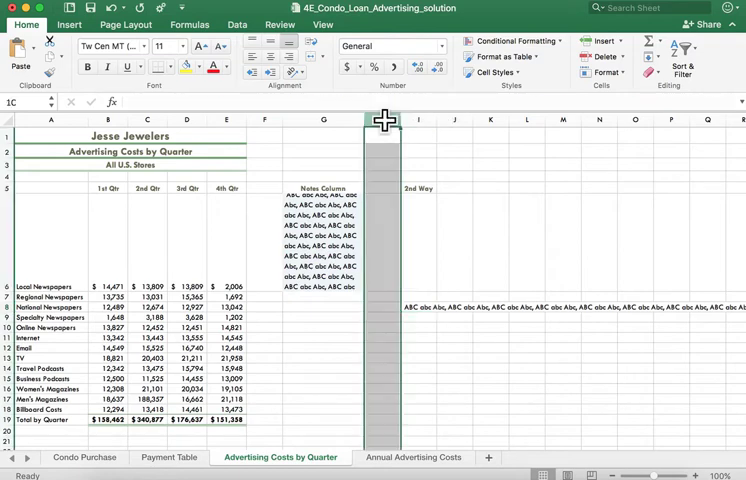
left_click(382, 119)
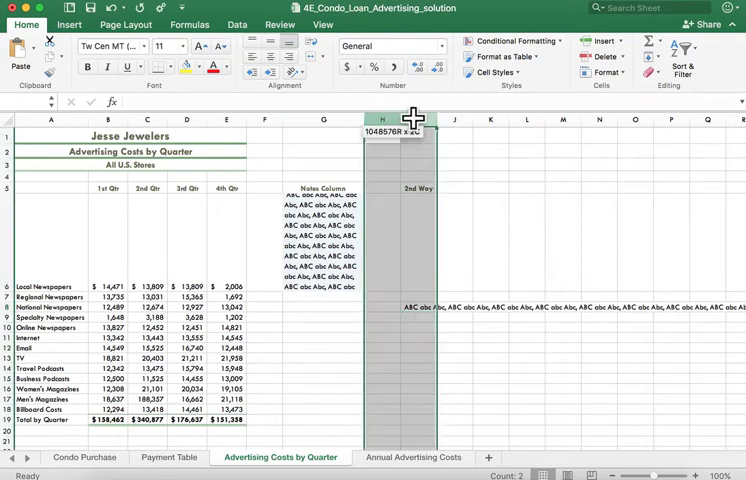
left_click_drag(410, 119, 465, 119)
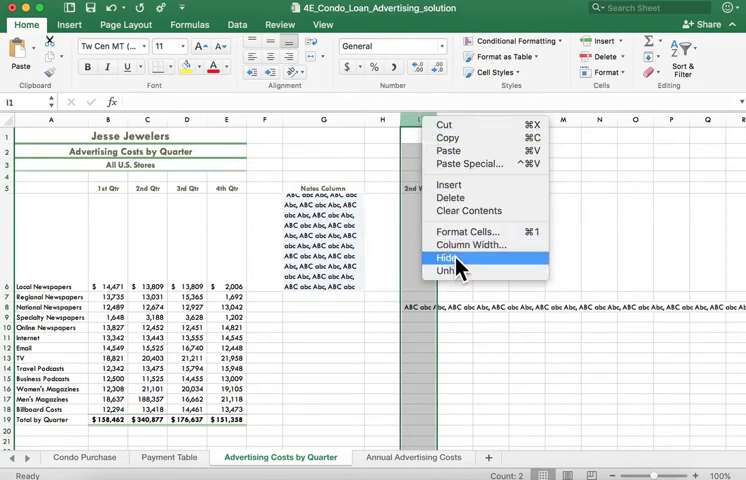
left_click(447, 259)
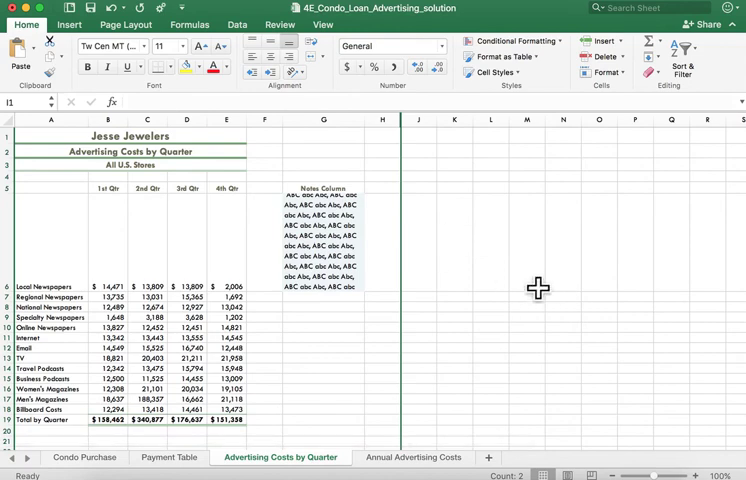
Unhide column I from the right-click menu, restoring row 8's 2nd Way note
left_click(563, 307)
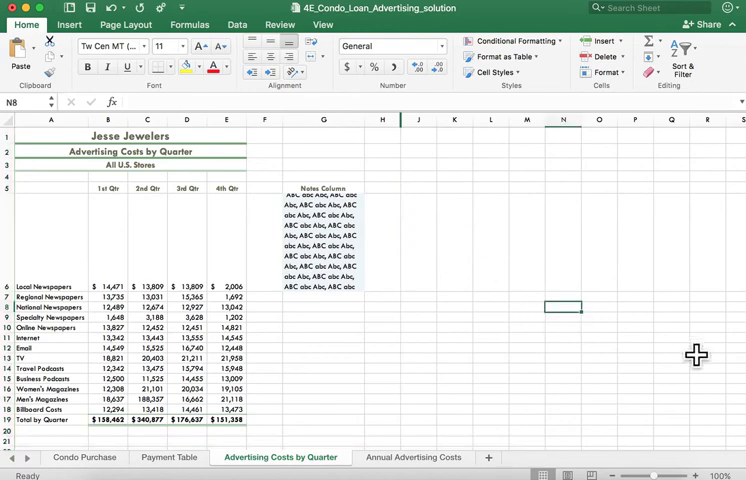
mouse_move(399, 130)
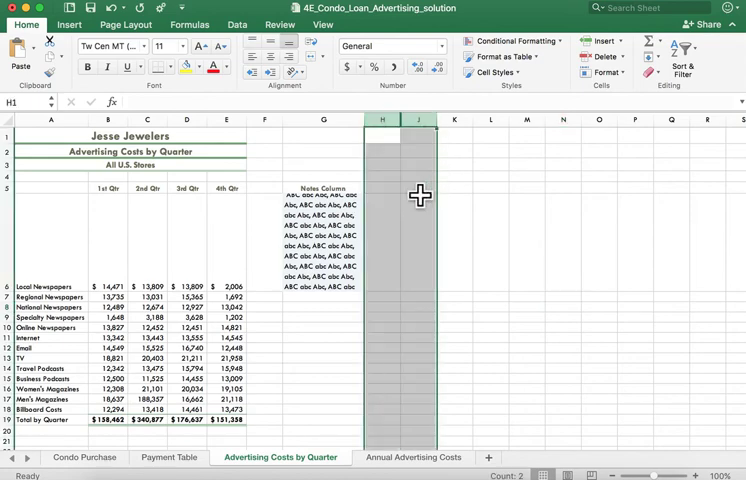
right_click(419, 197)
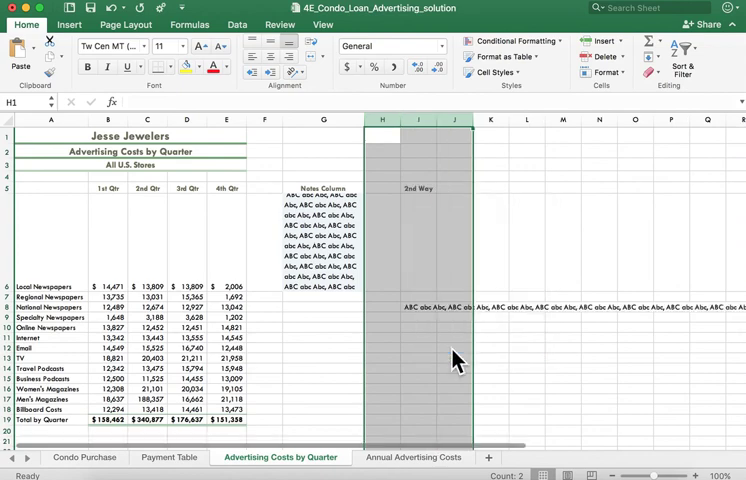
left_click(525, 245)
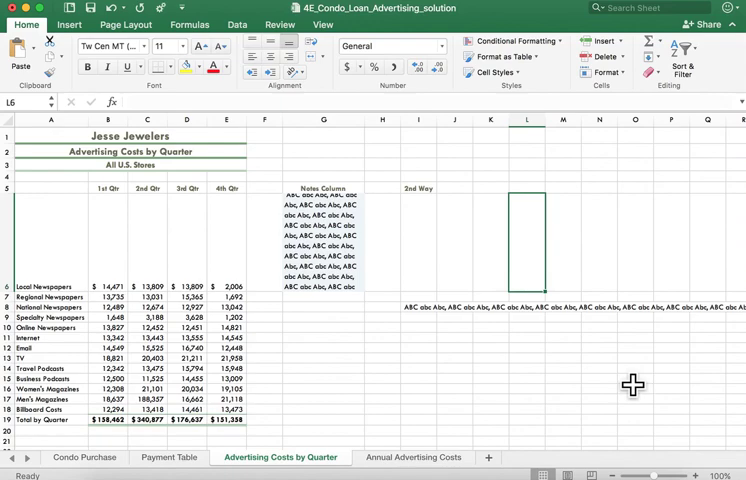